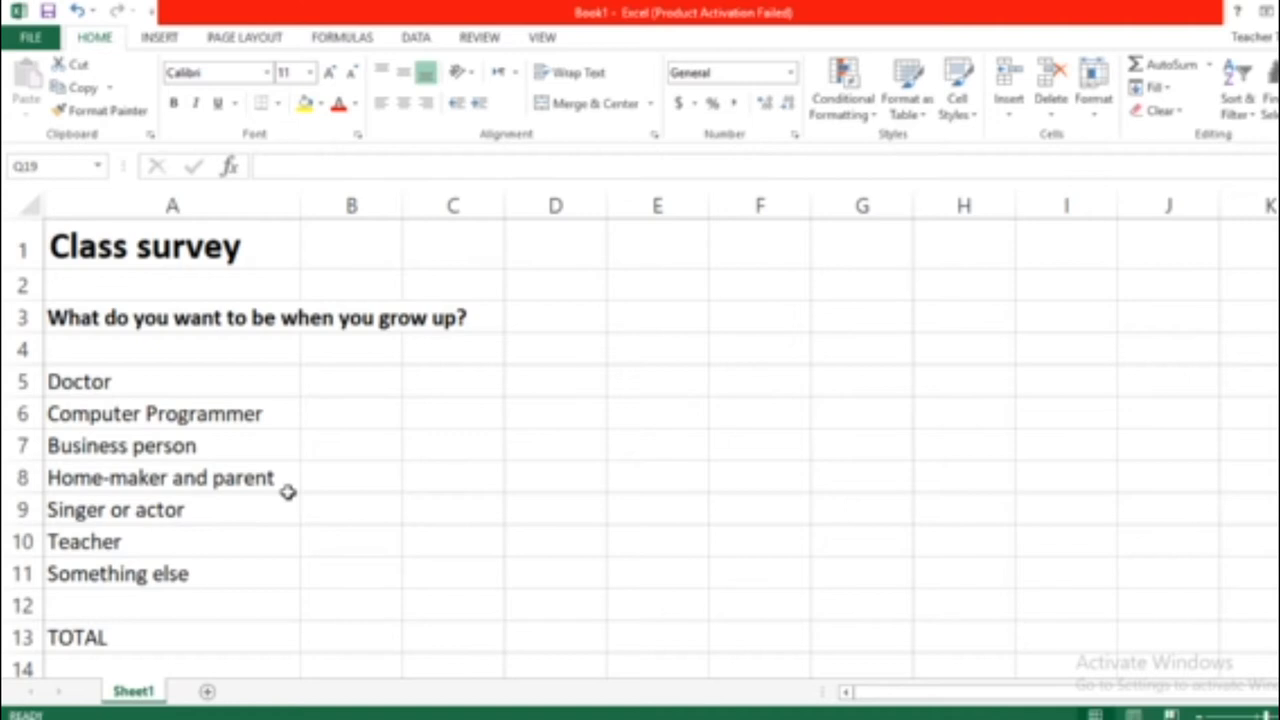
mouse_move(308, 458)
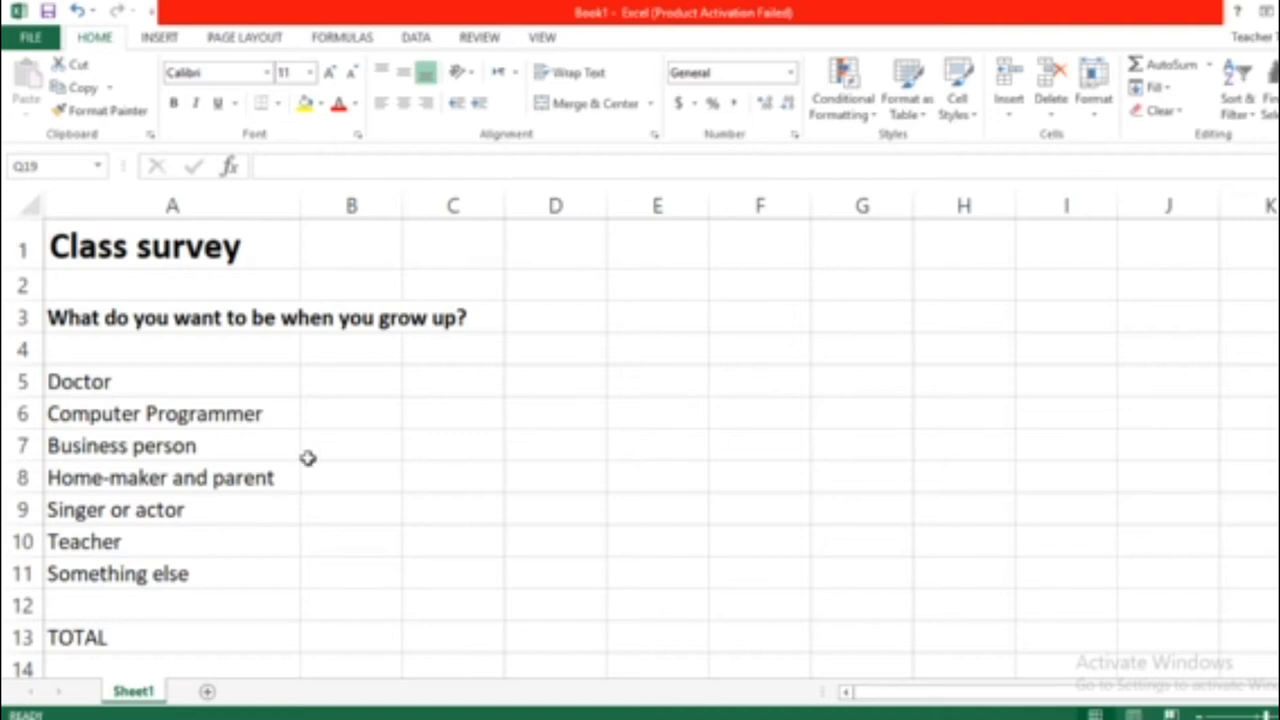
mouse_move(372, 380)
text(2)
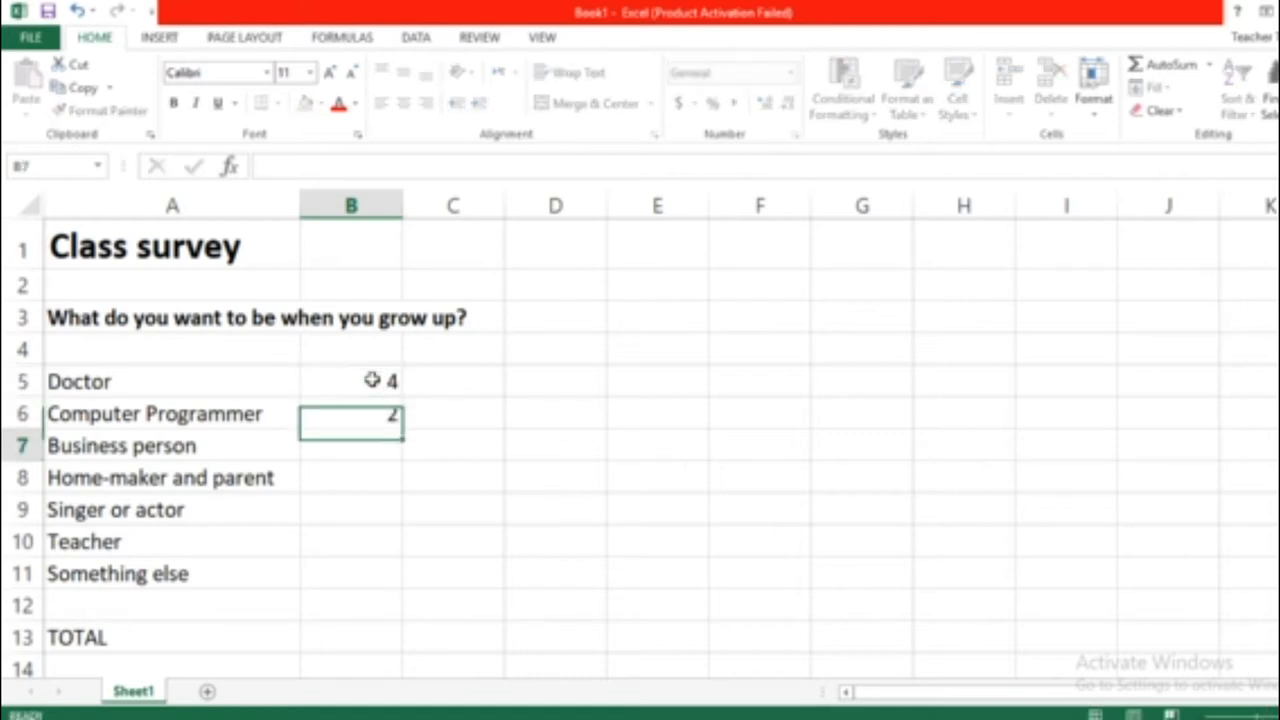
- Enter the career counts 4, 2, 7, 3, 6, 5, 6 in B5:B11 and colour the TOTAL label red
key(Enter)
text(7)
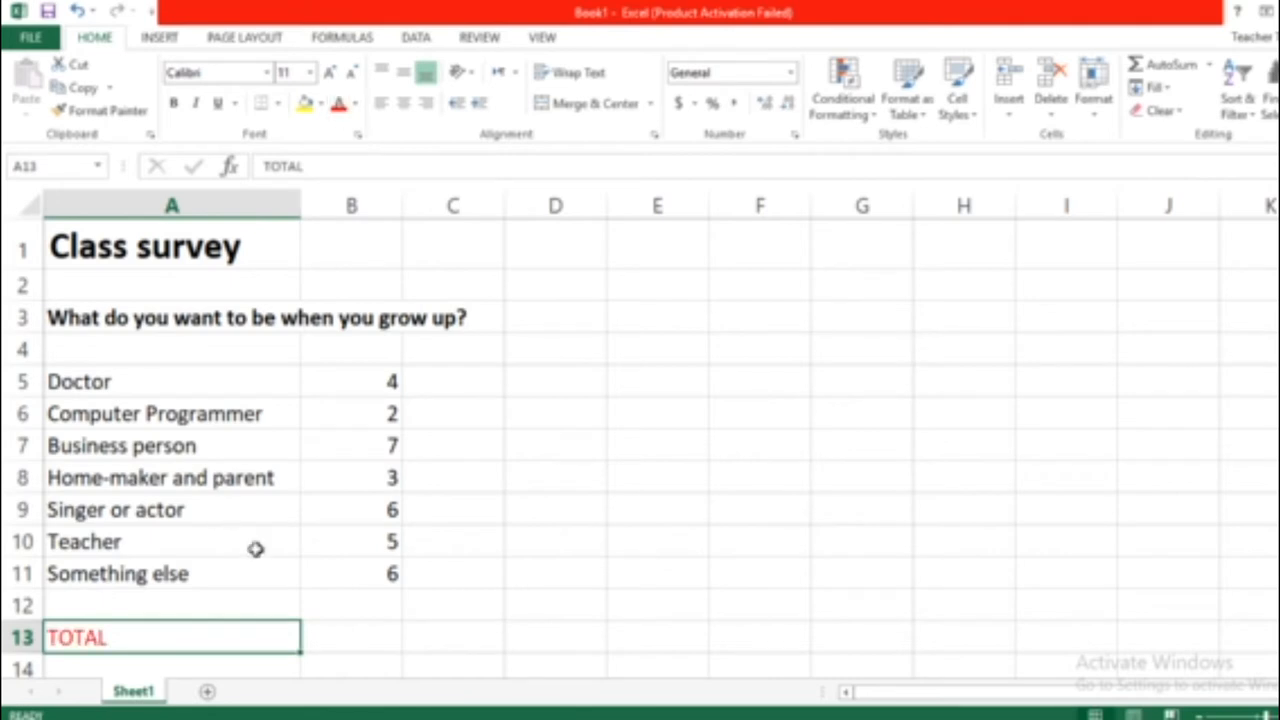
click(360, 636)
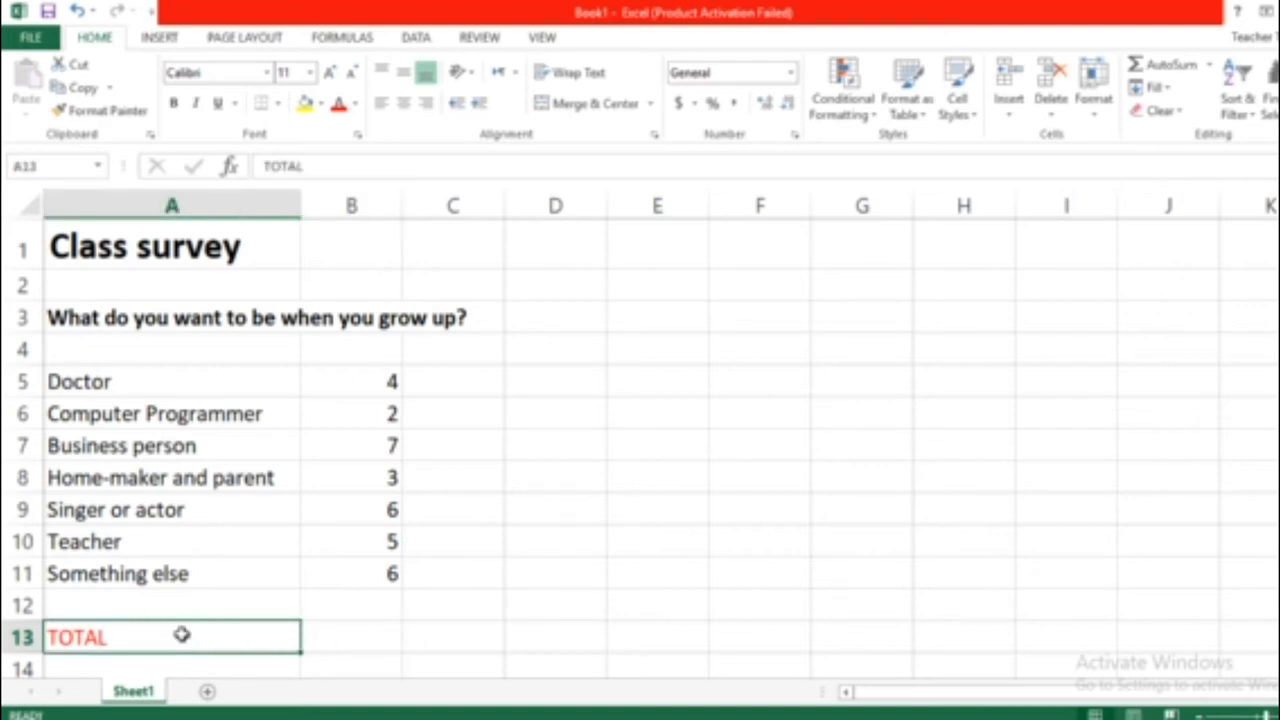
mouse_move(284, 628)
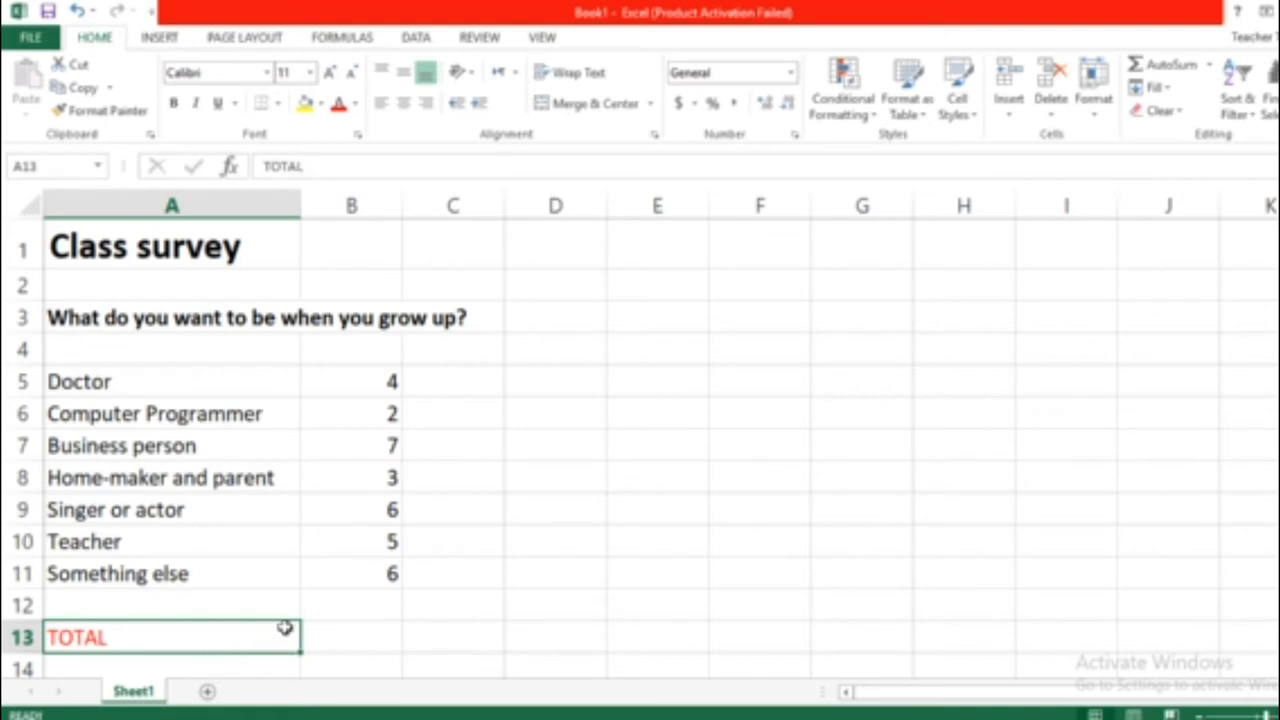
click(376, 636)
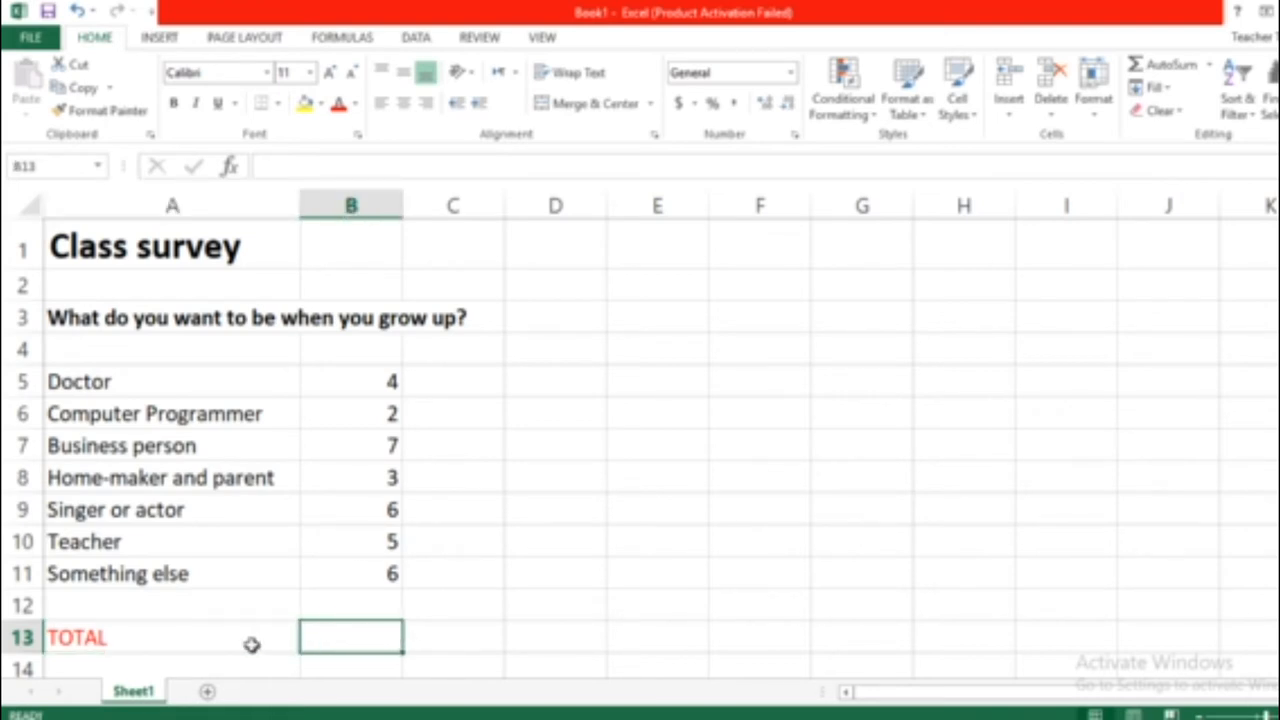
mouse_move(202, 658)
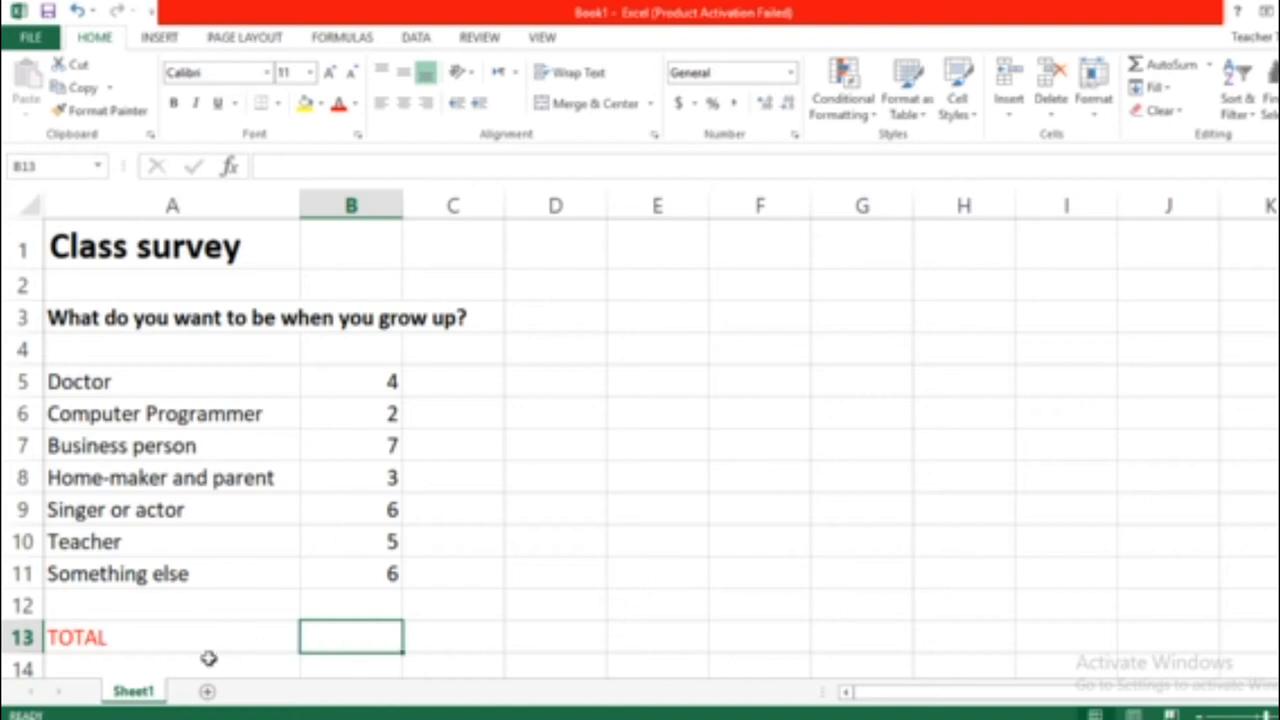
mouse_move(342, 438)
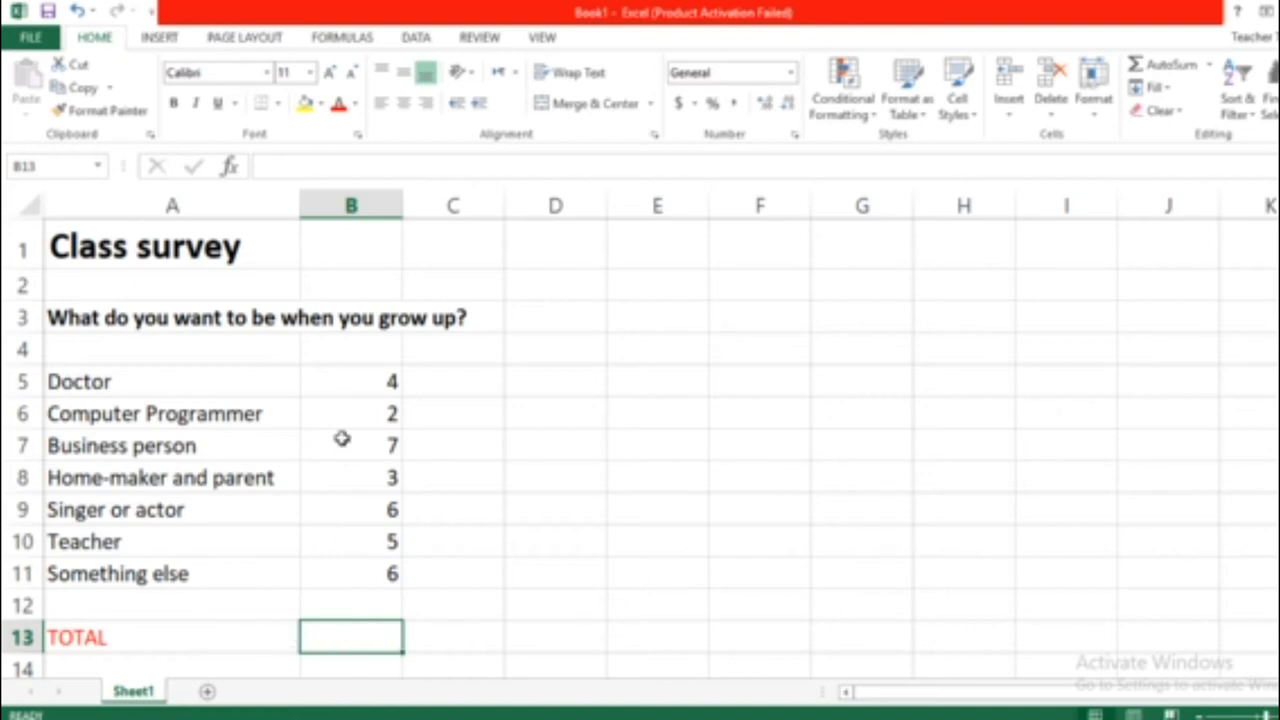
mouse_move(336, 490)
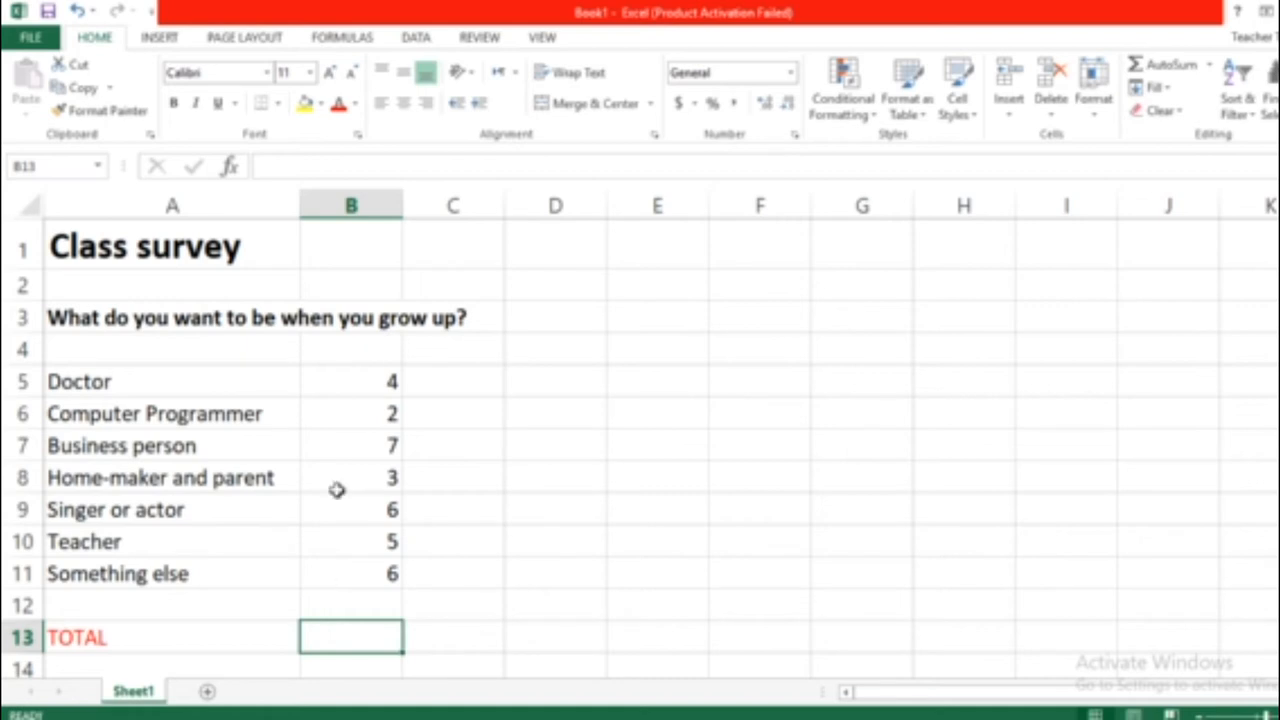
mouse_move(332, 588)
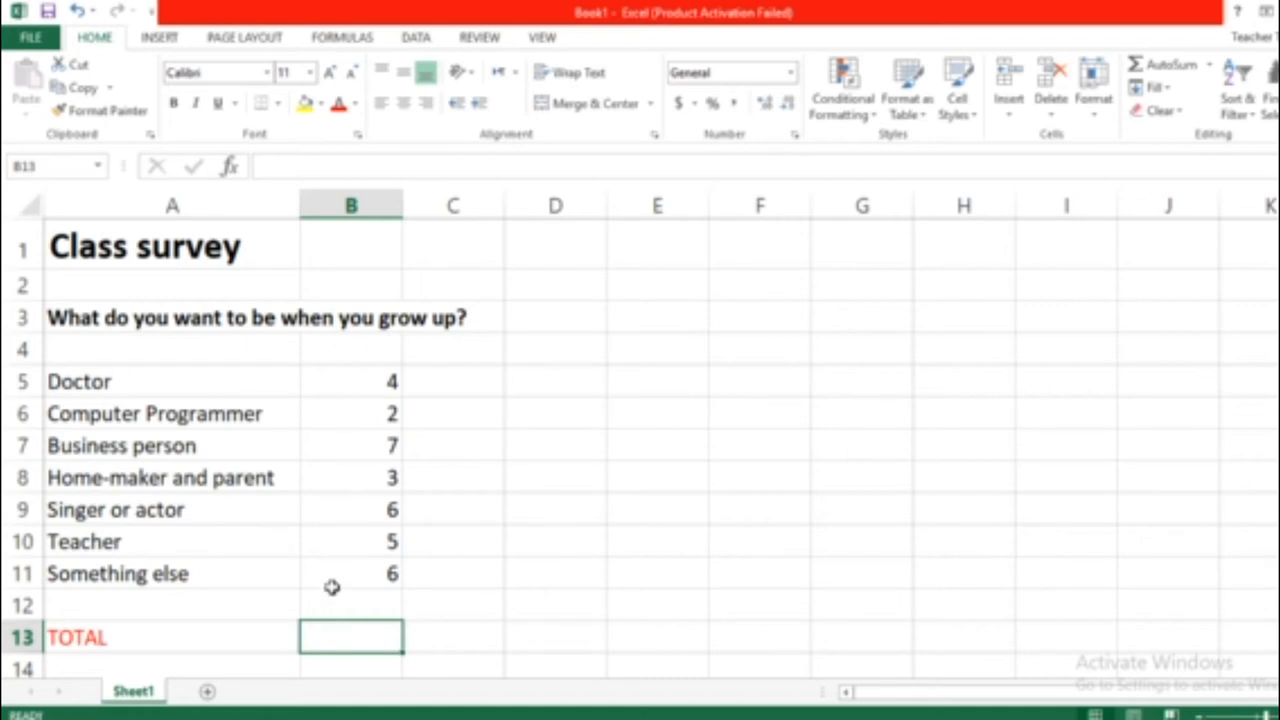
mouse_move(936, 144)
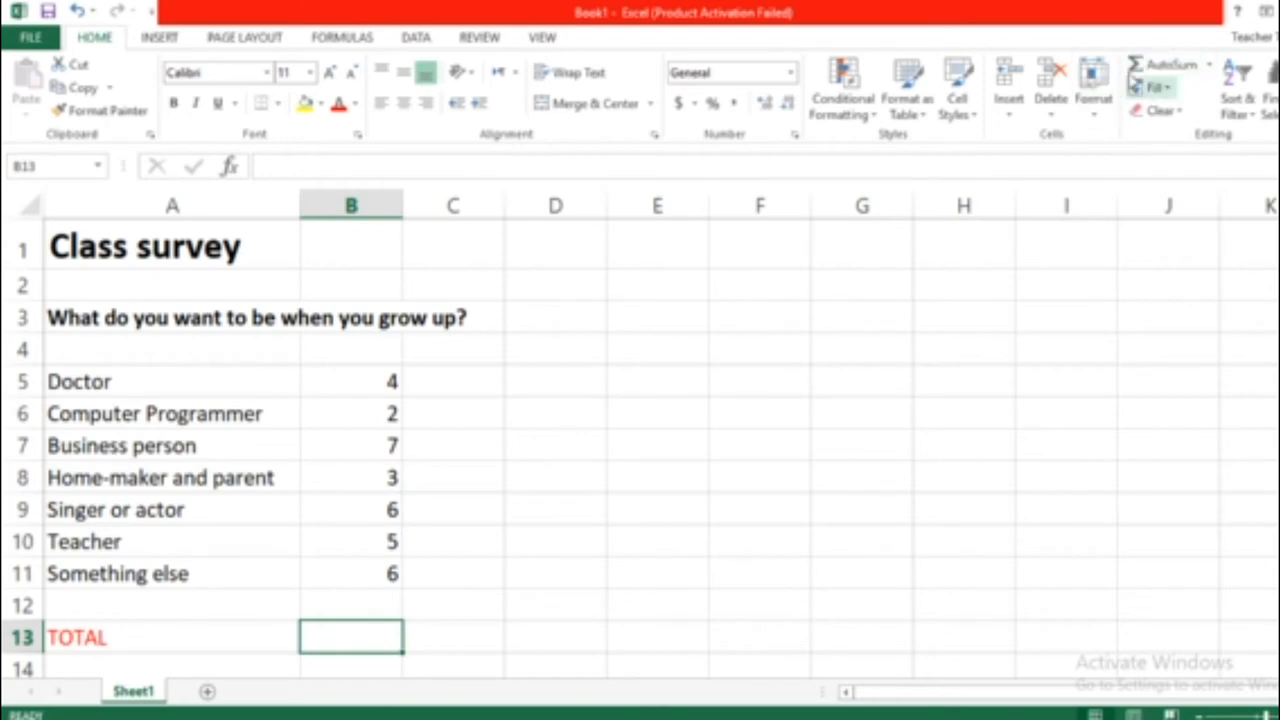
- Insert =SUM(B5:B12) via AutoSum in the TOTAL row, giving 33
click(1170, 64)
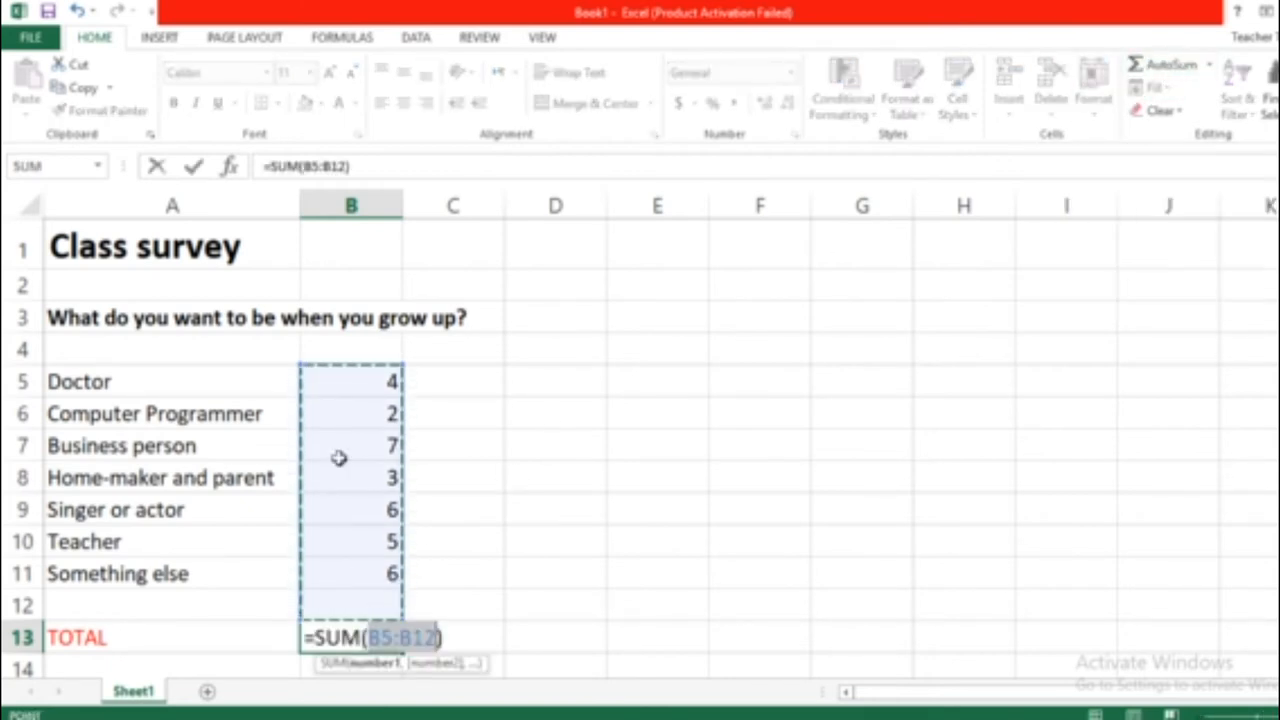
mouse_move(376, 384)
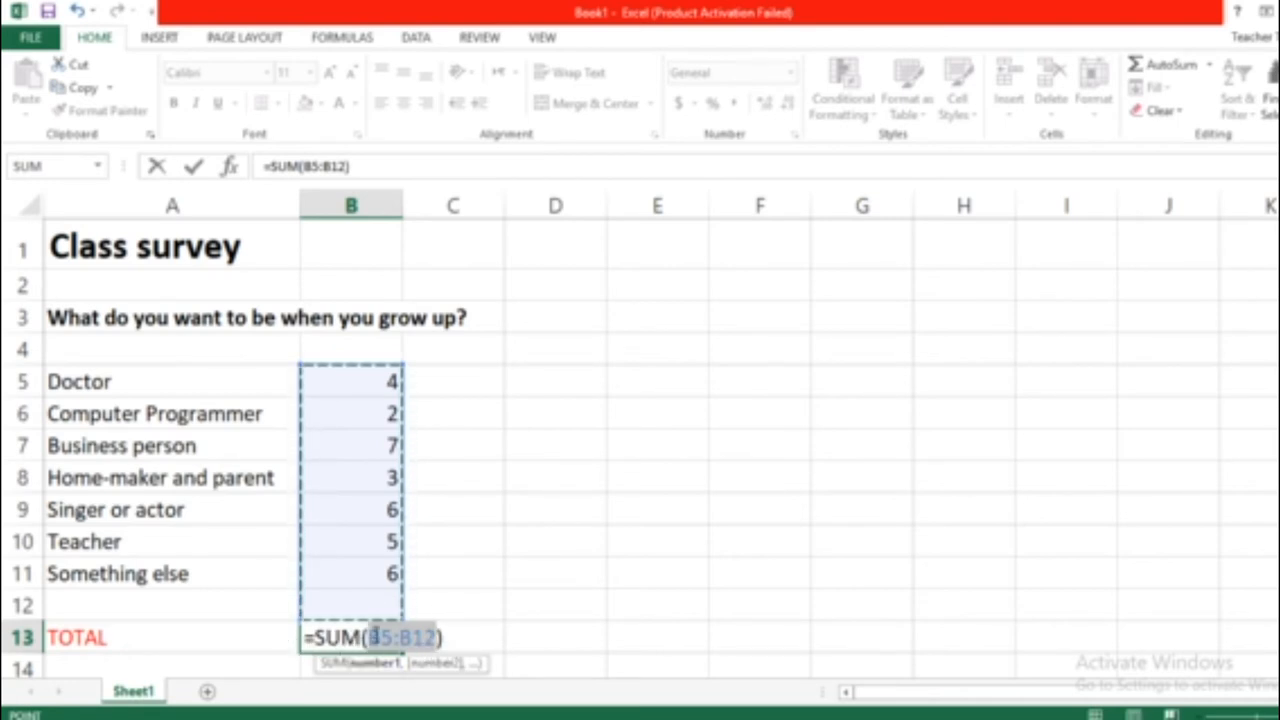
mouse_move(372, 368)
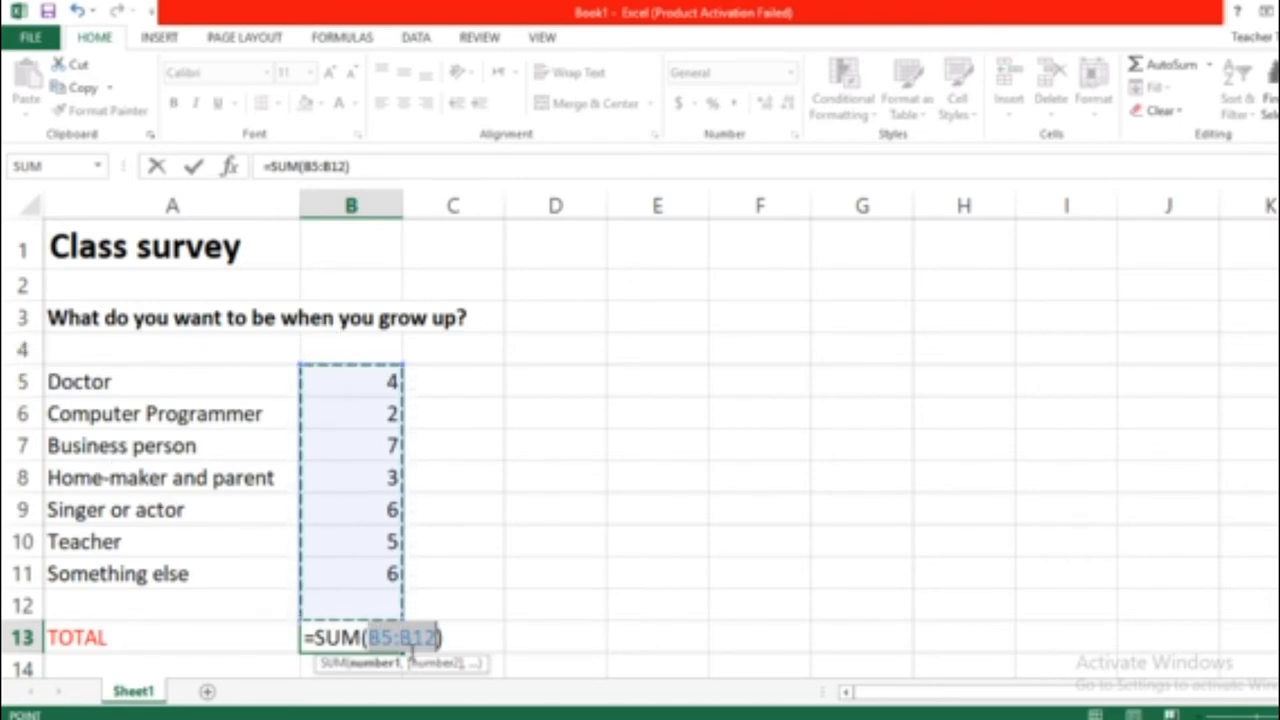
mouse_move(384, 664)
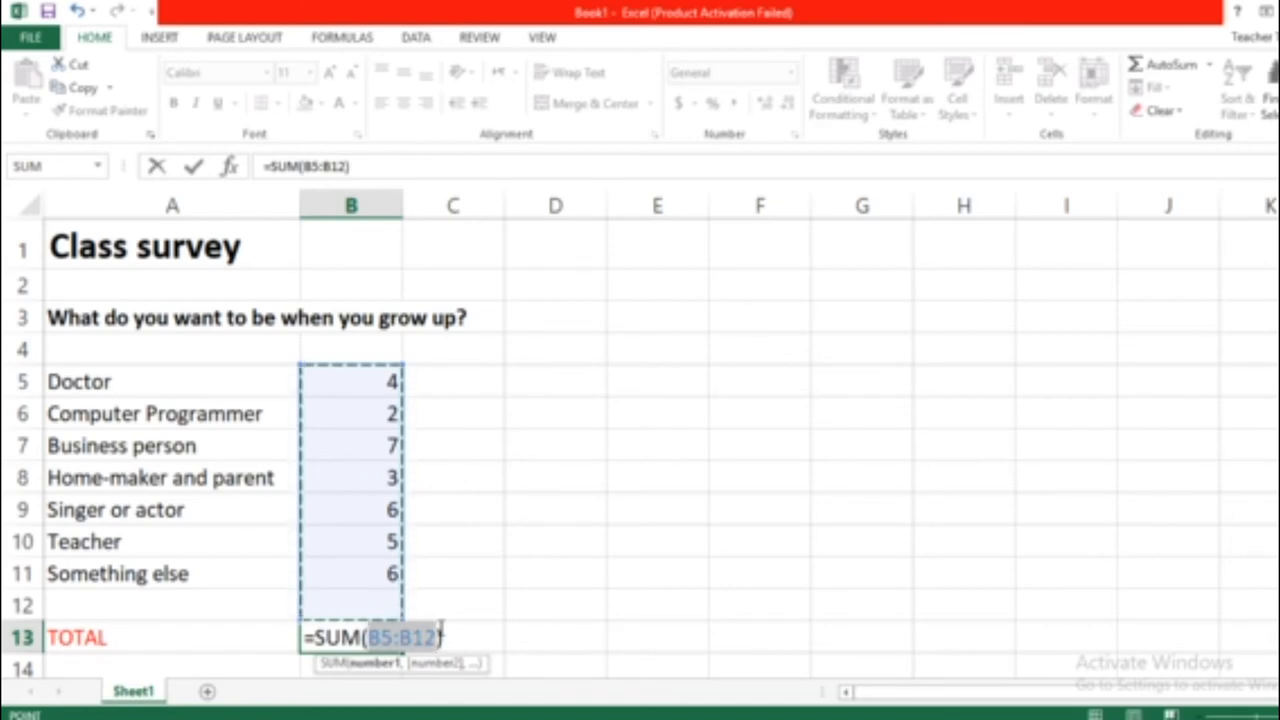
key(Enter)
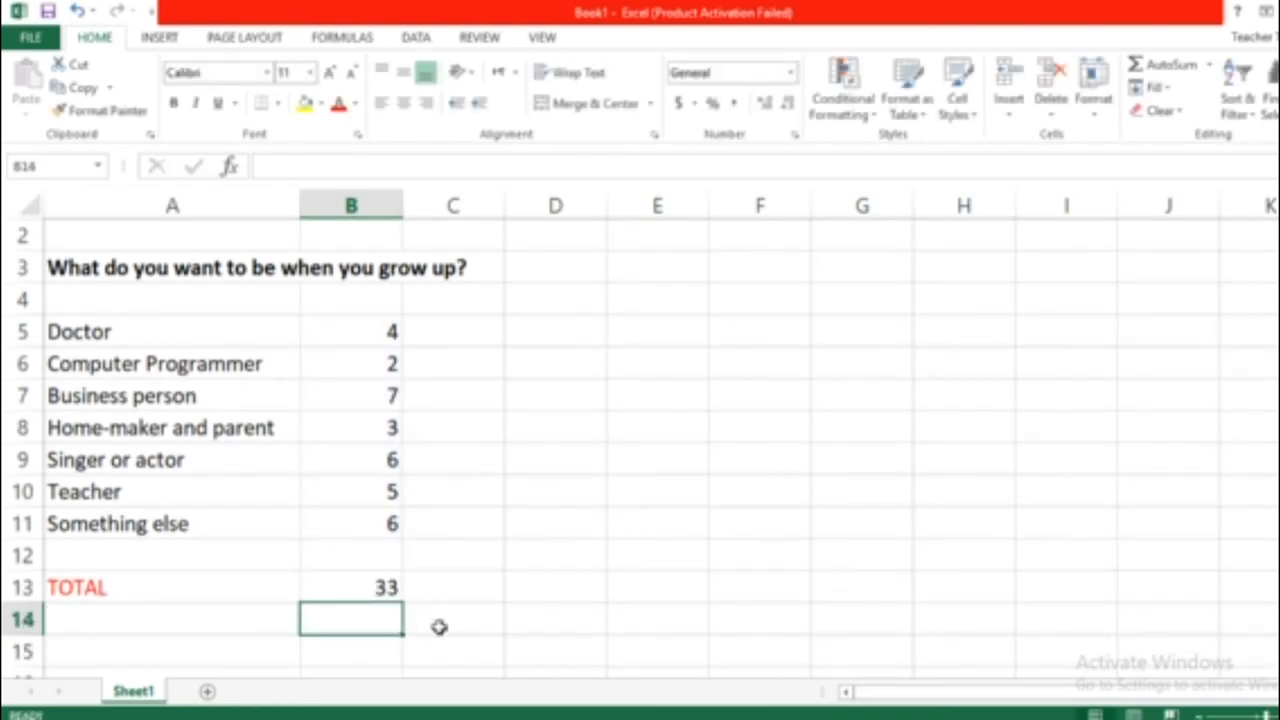
scroll(up, 3)
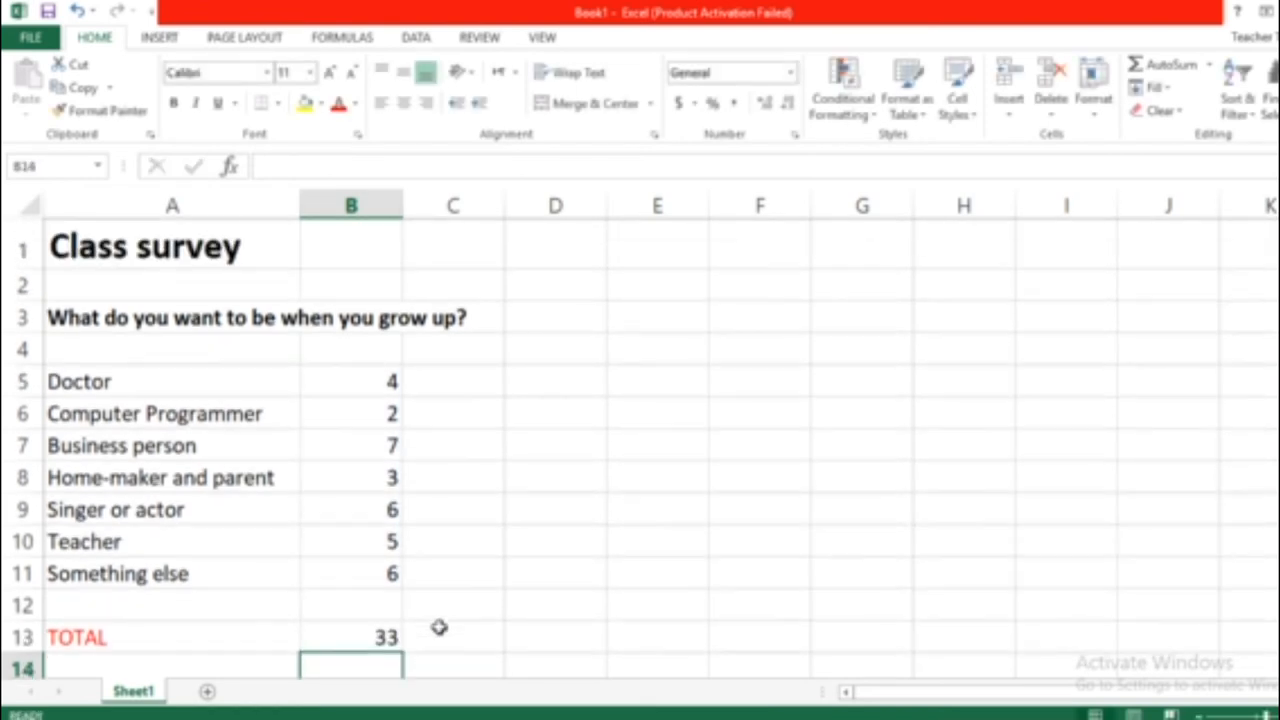
click(350, 636)
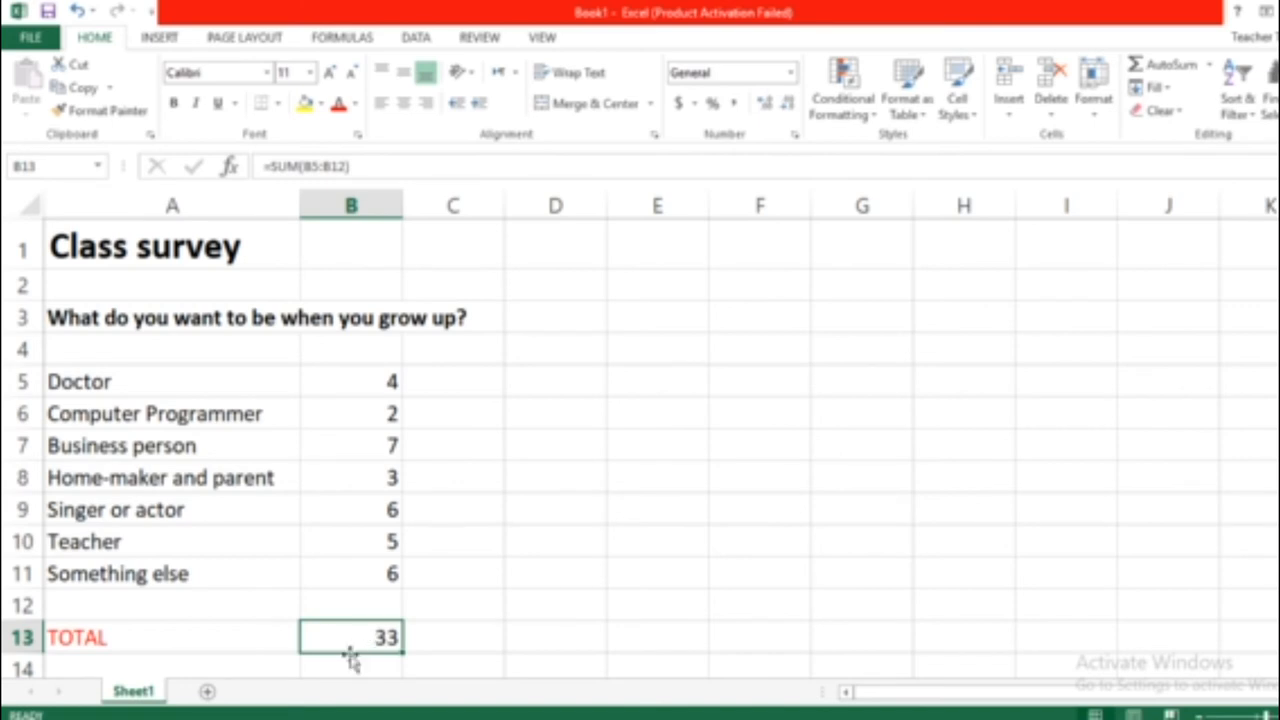
mouse_move(284, 692)
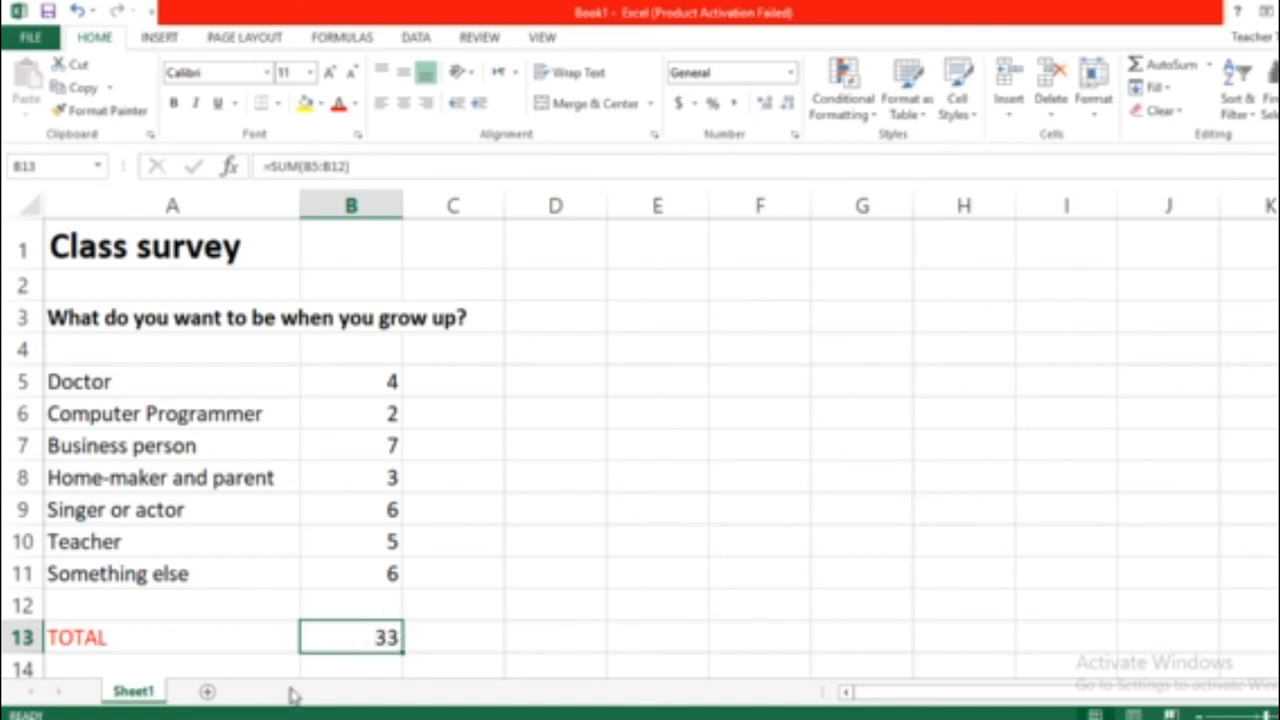
mouse_move(358, 632)
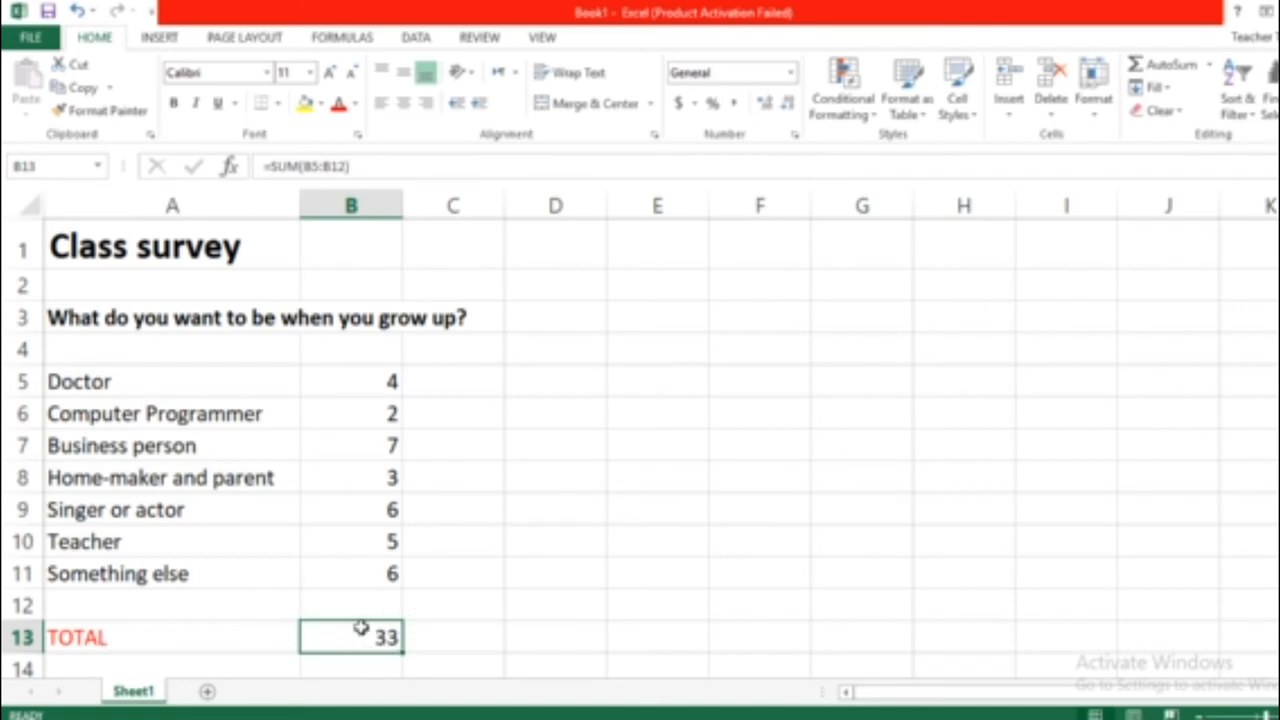
mouse_move(302, 192)
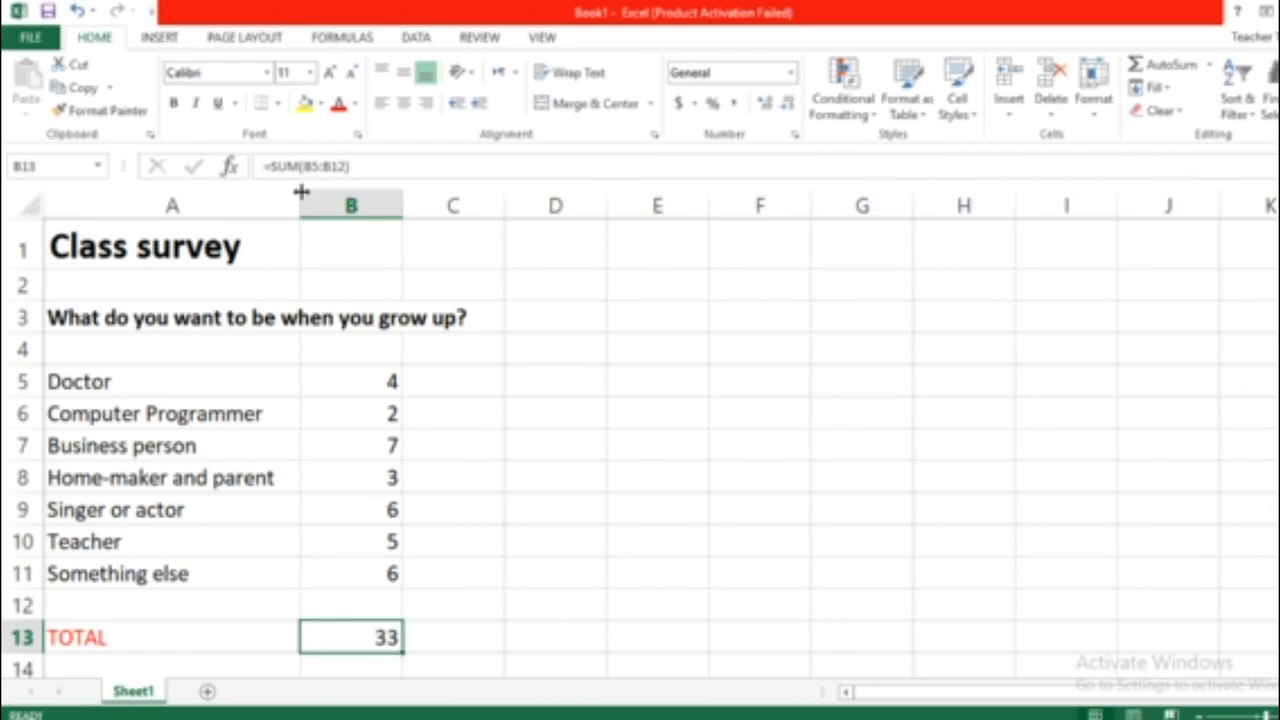
mouse_move(336, 166)
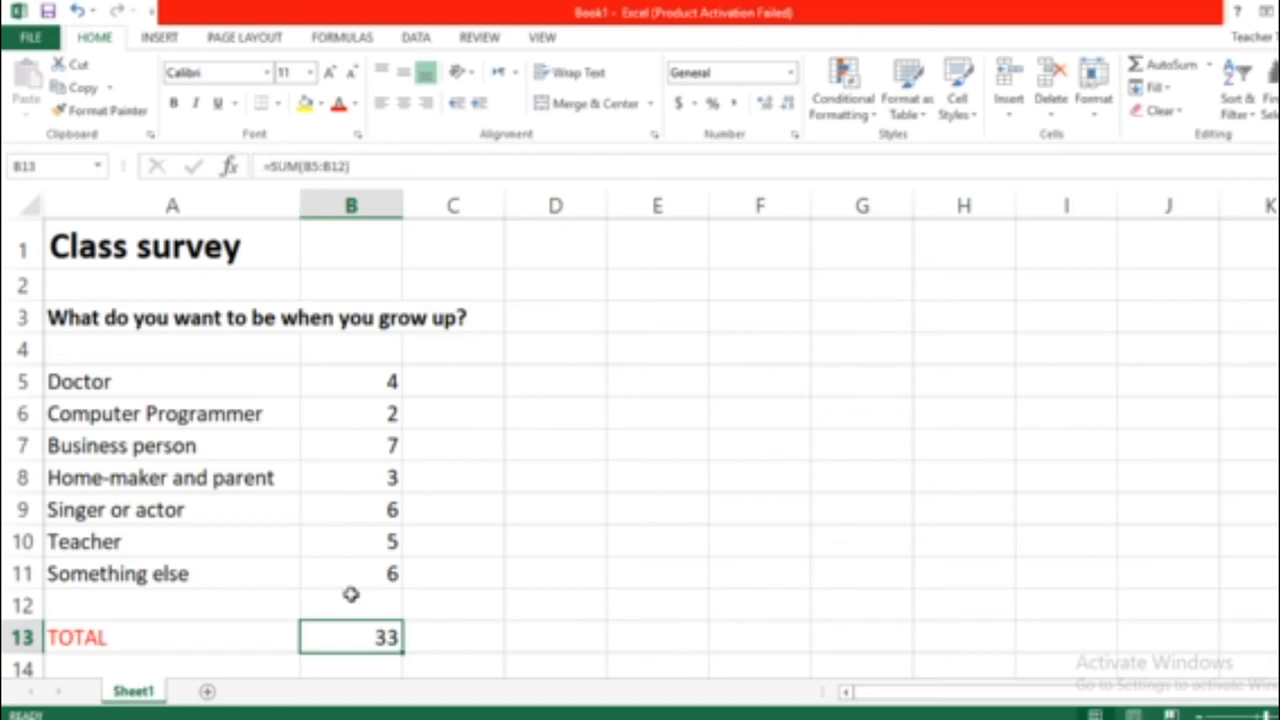
click(376, 572)
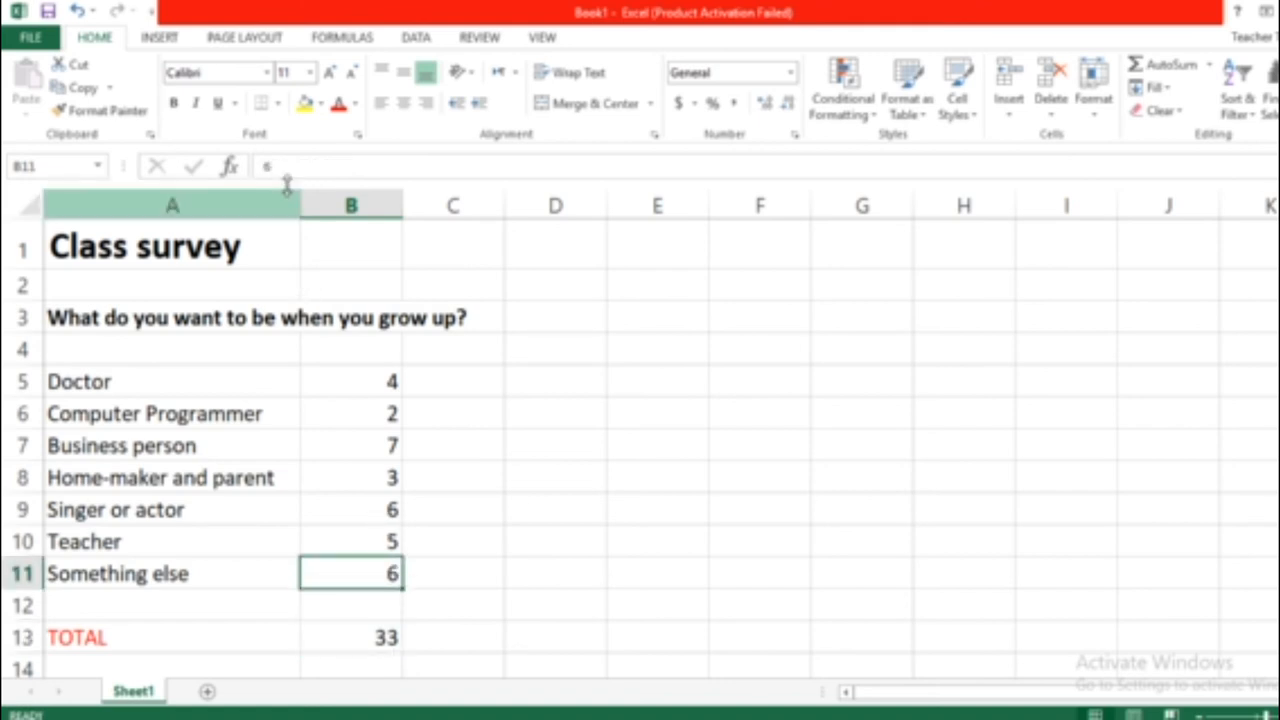
mouse_move(288, 168)
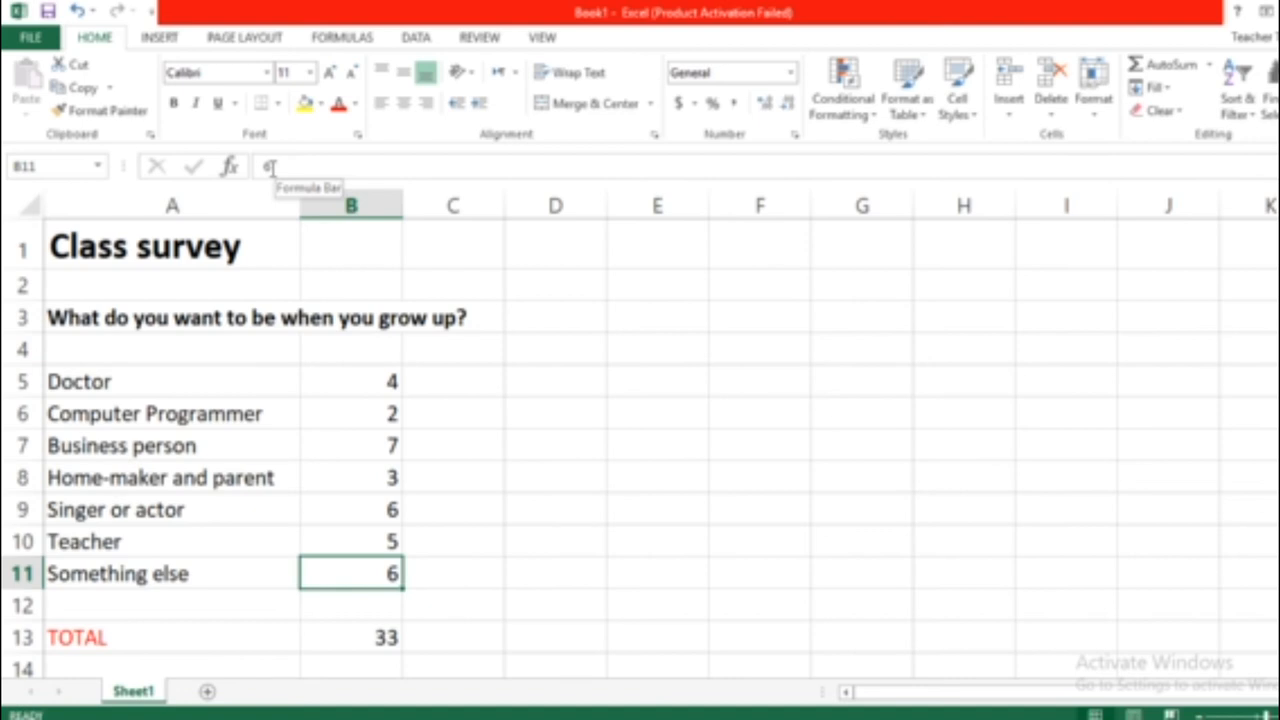
click(348, 542)
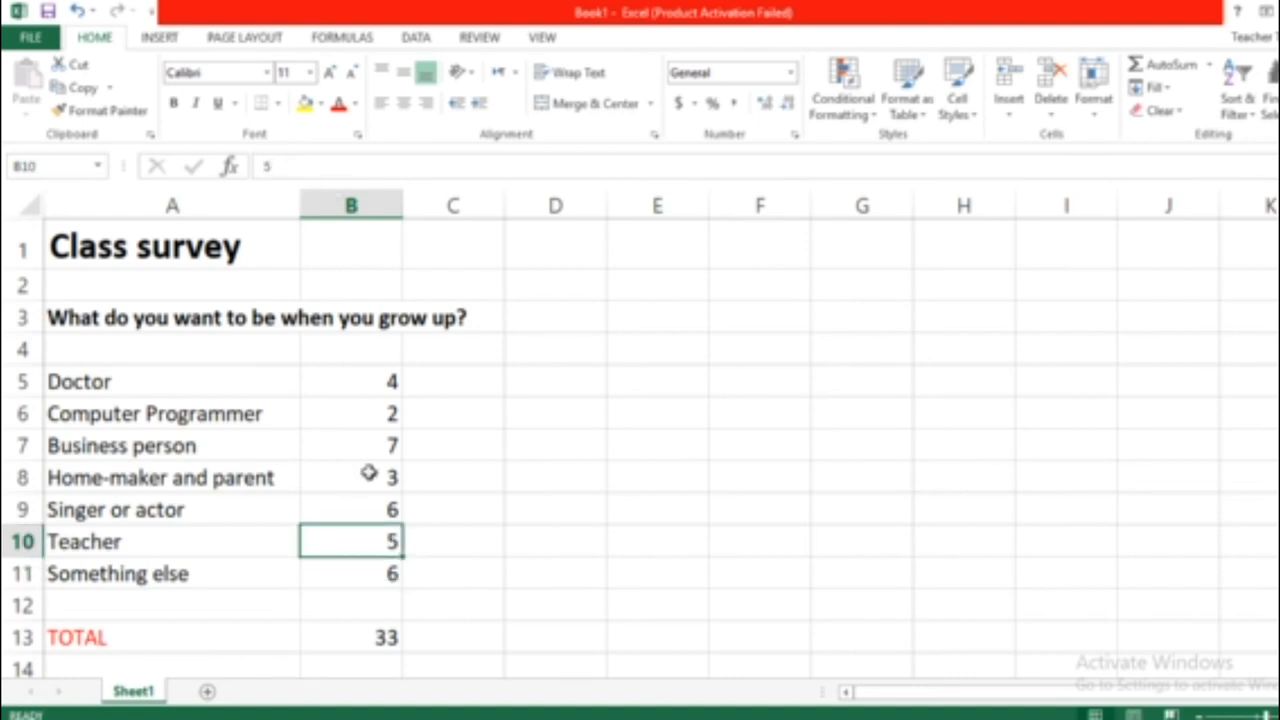
click(348, 380)
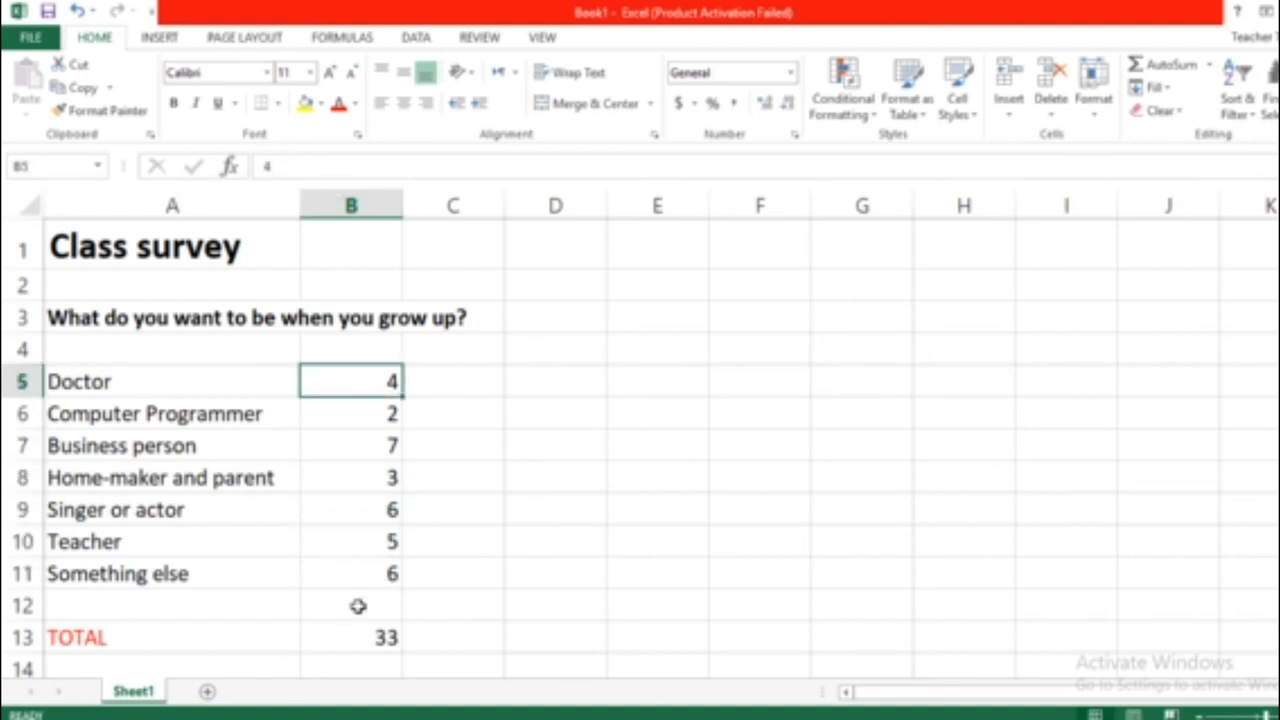
click(360, 638)
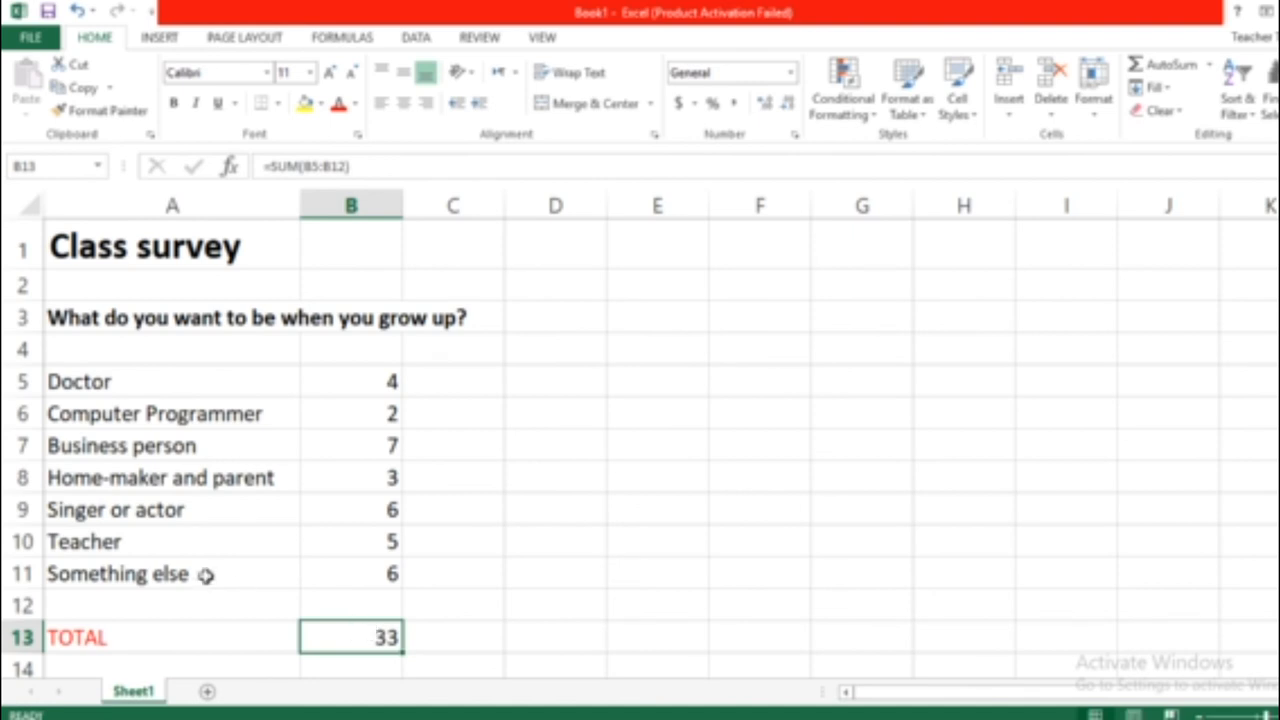
mouse_move(368, 490)
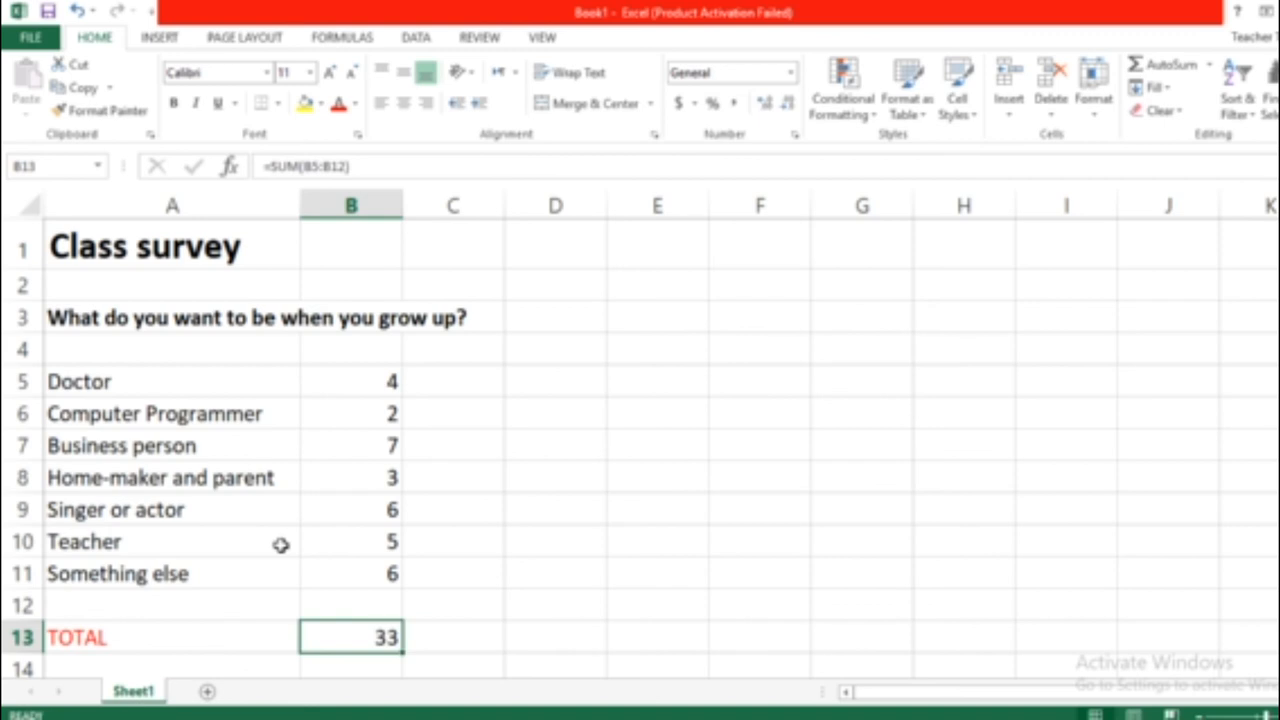
mouse_move(278, 534)
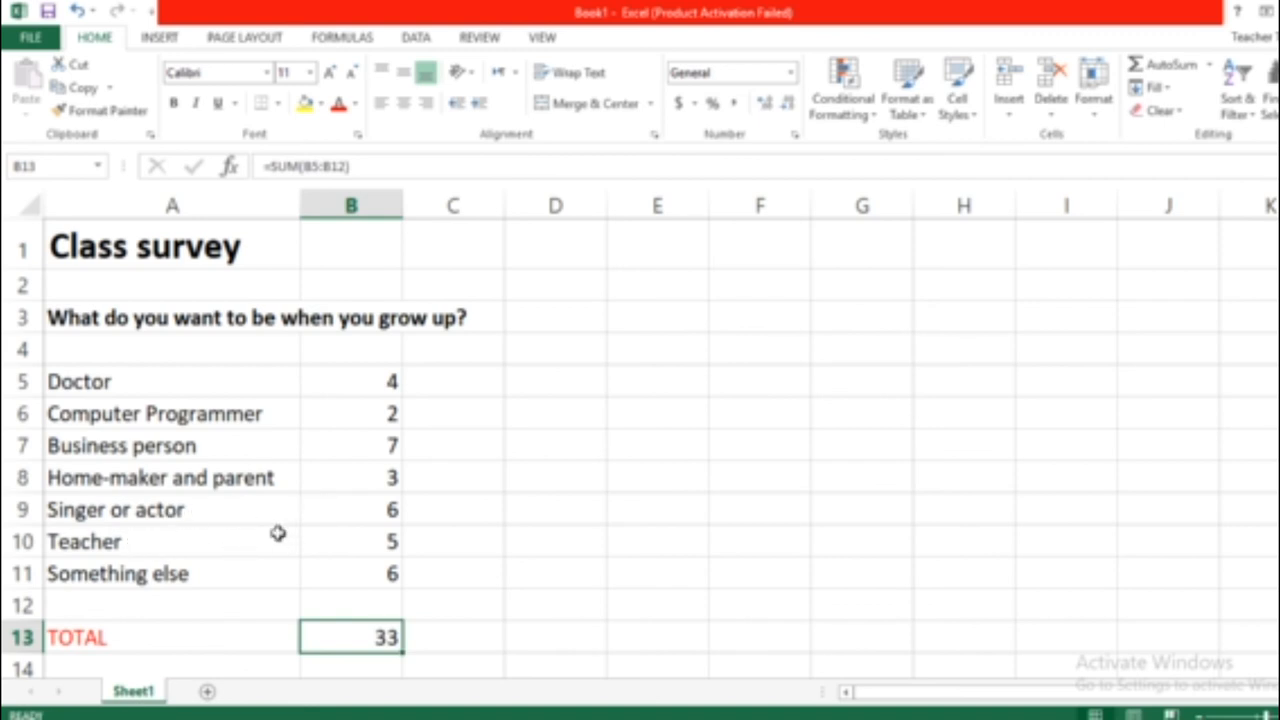
mouse_move(284, 542)
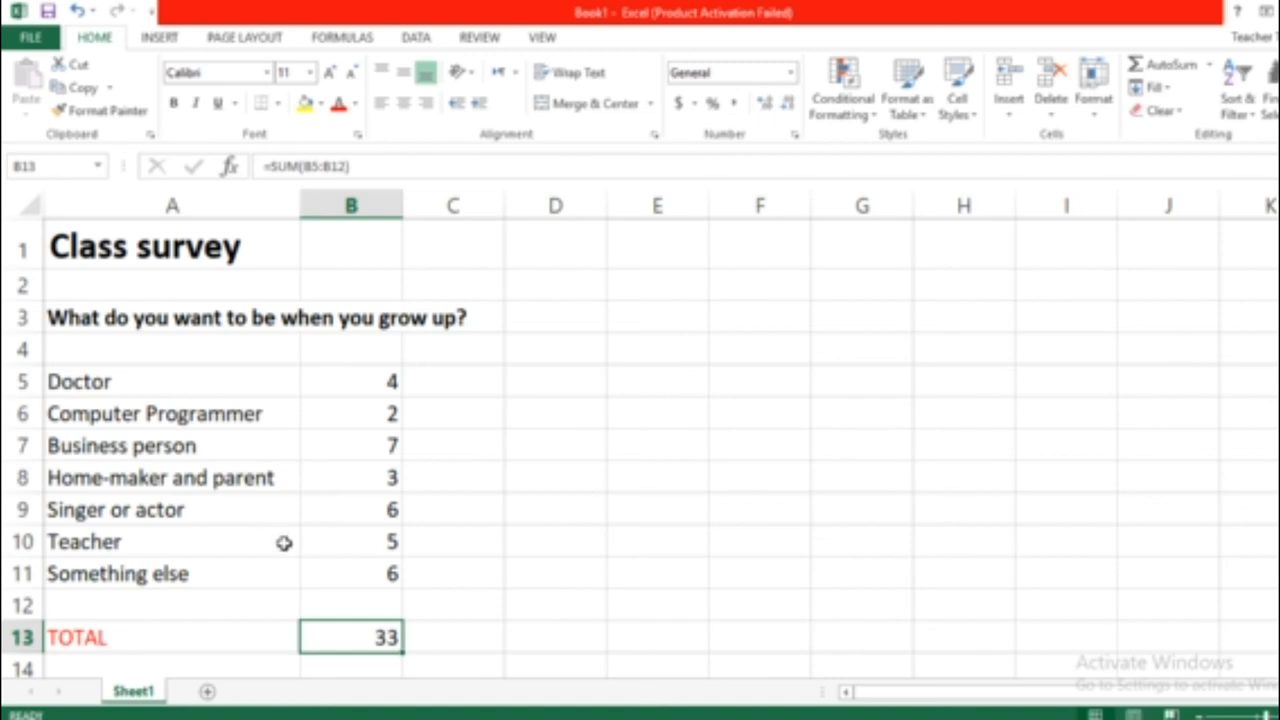
mouse_move(316, 580)
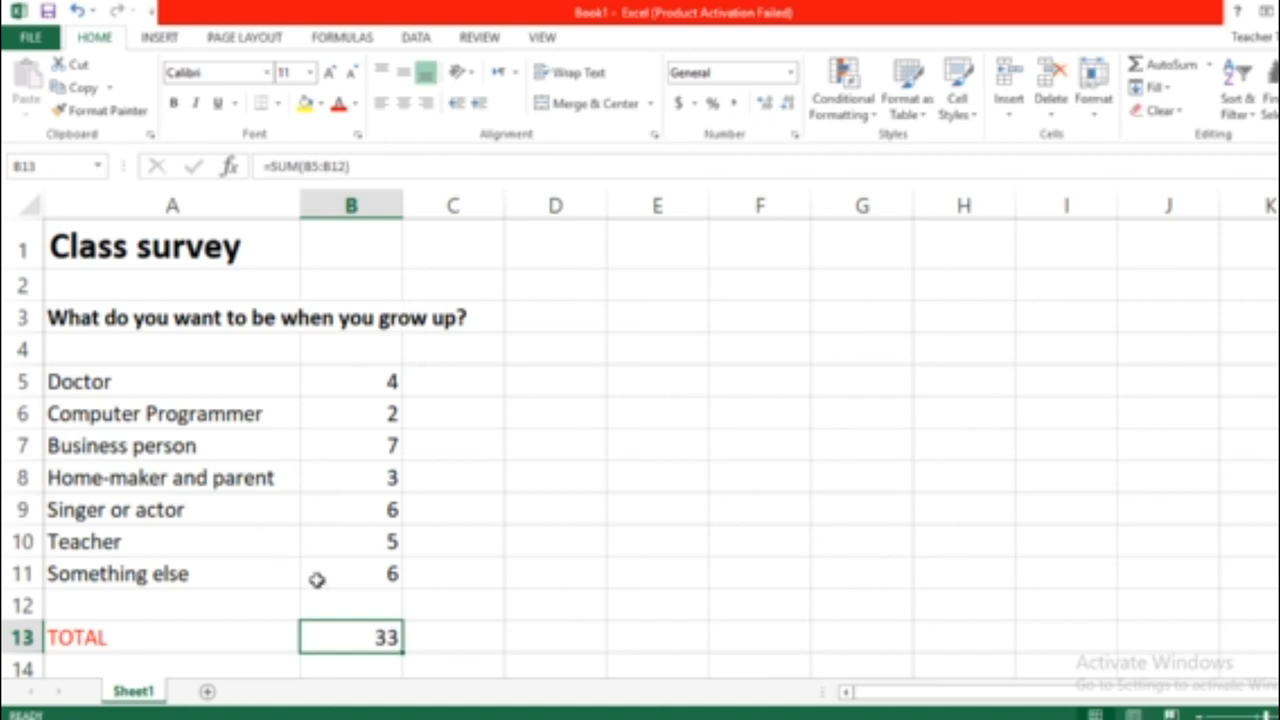